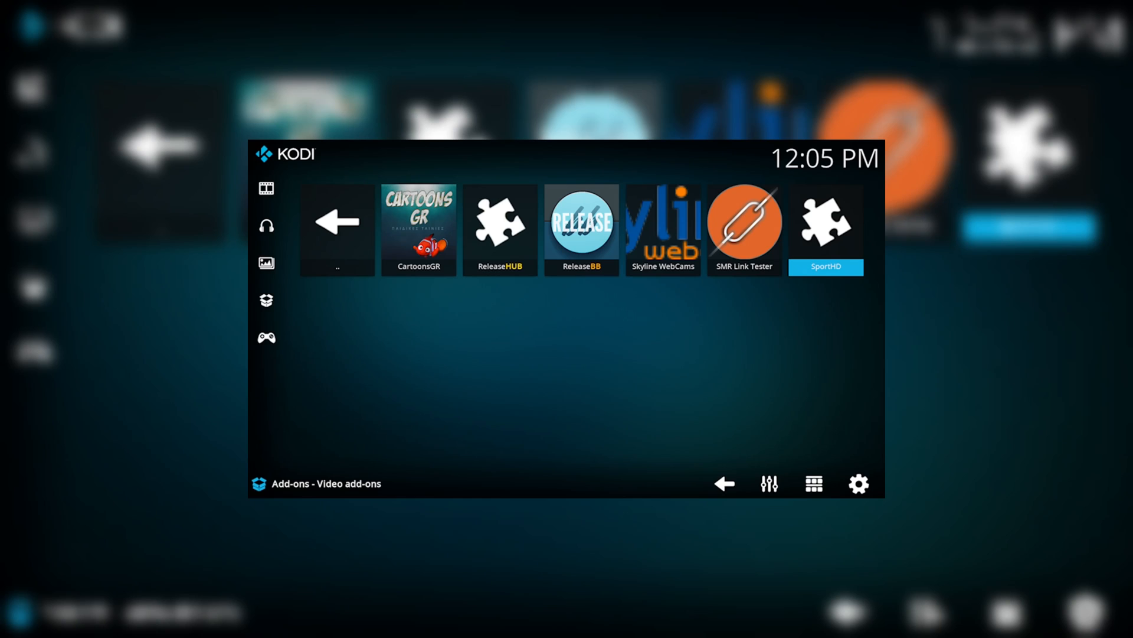
Open the SportHD add-on, browse its sports menu, then exit Kodi to the home screen.
left_click(500, 221)
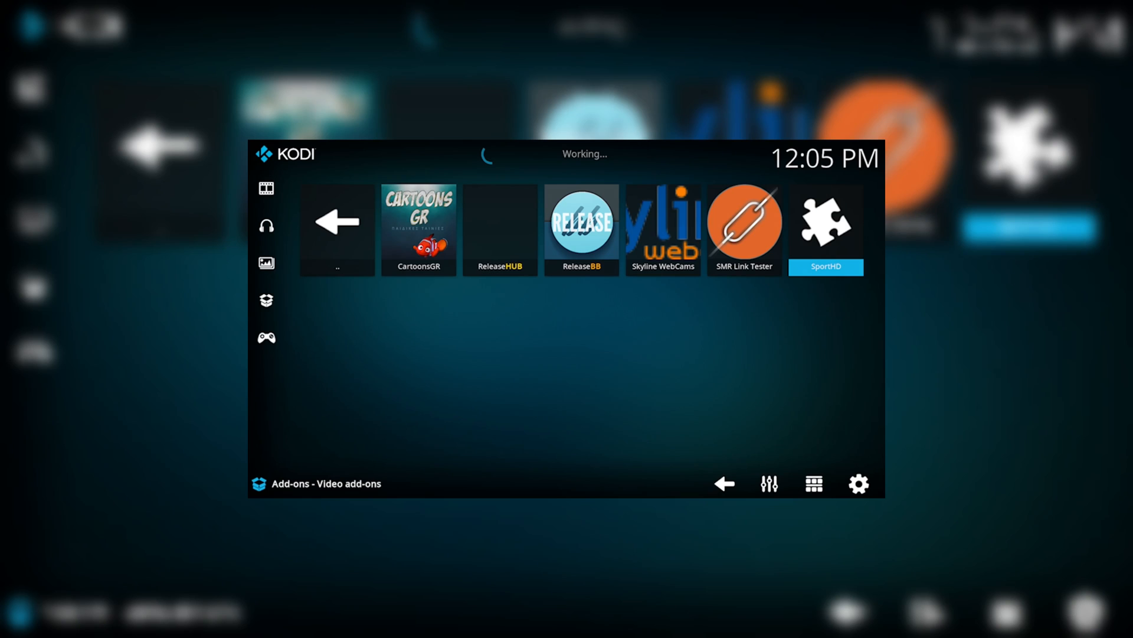
left_click(825, 230)
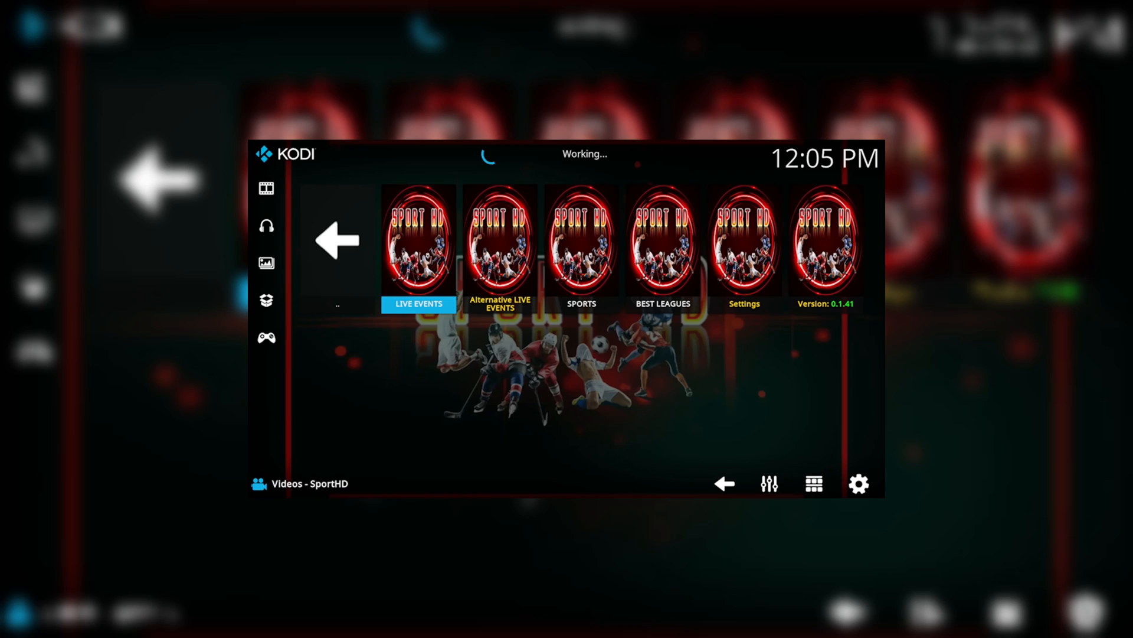
left_click(662, 245)
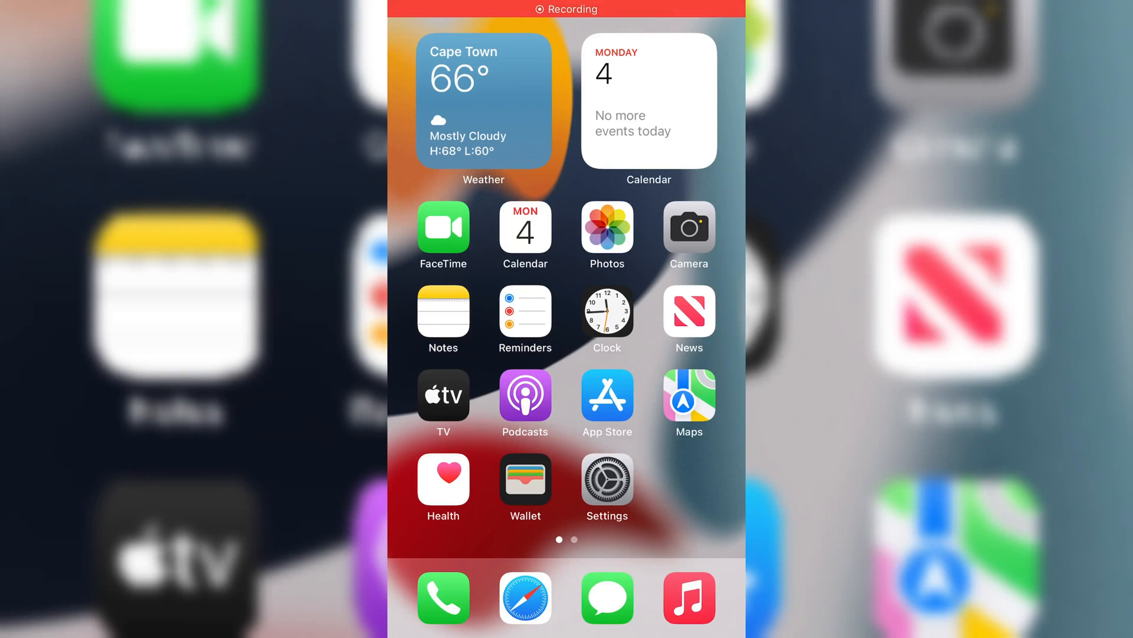
In Safari, download Kodi-v20-Nexus-LwH.ipa from Google Drive despite the warning.
left_click(525, 598)
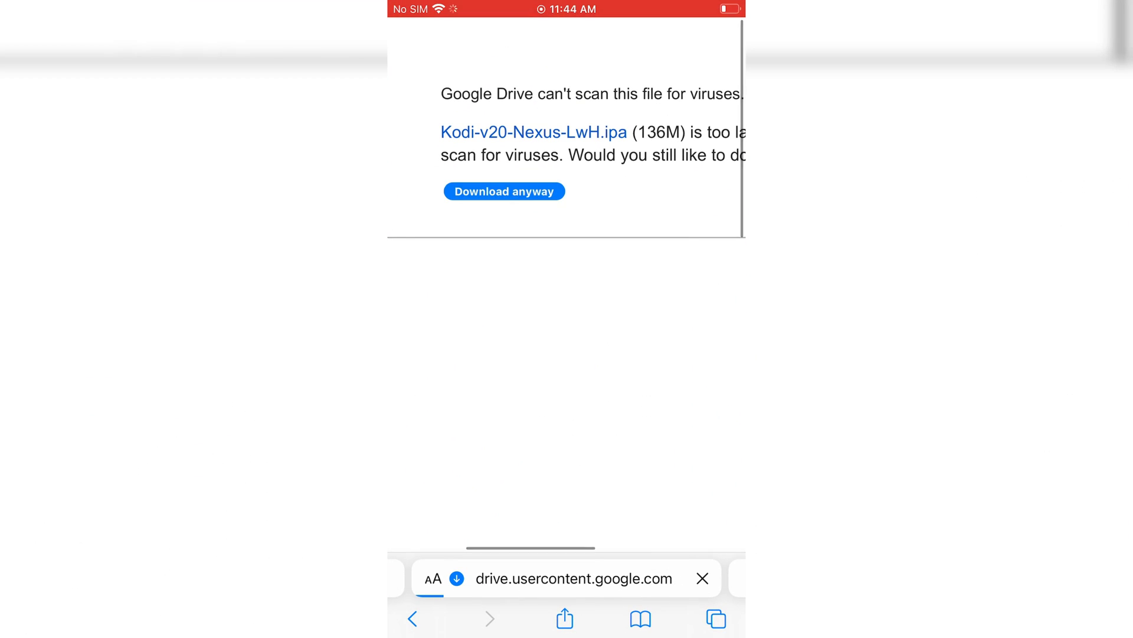
left_click(433, 577)
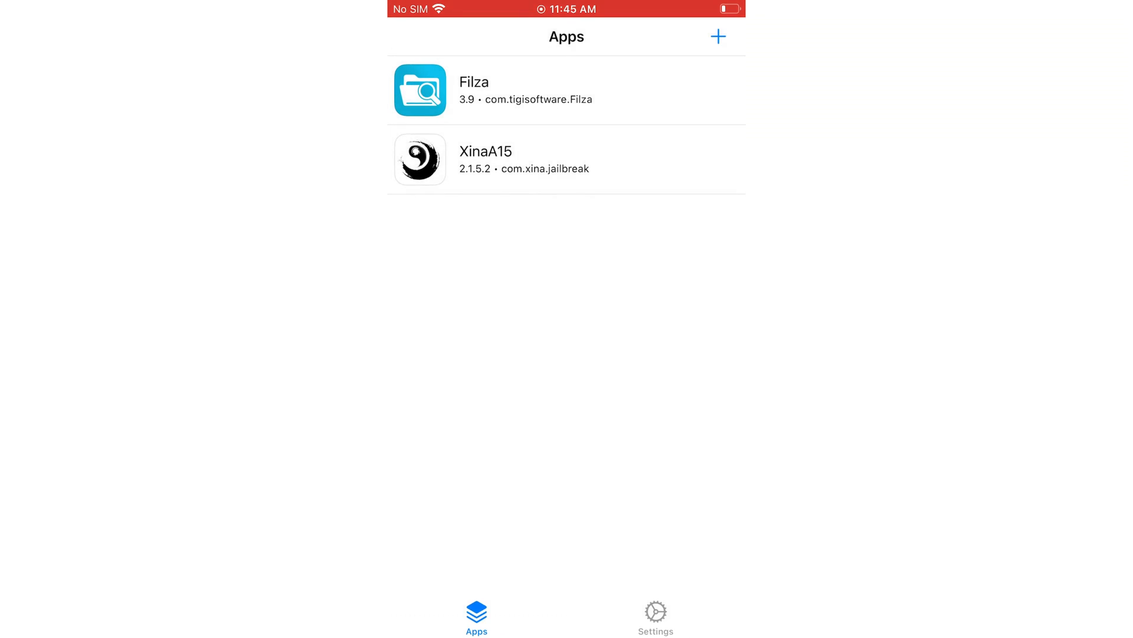
Dismiss the Install Error 175 alert, confirm ldid is installed, and return to Apps.
left_click(718, 36)
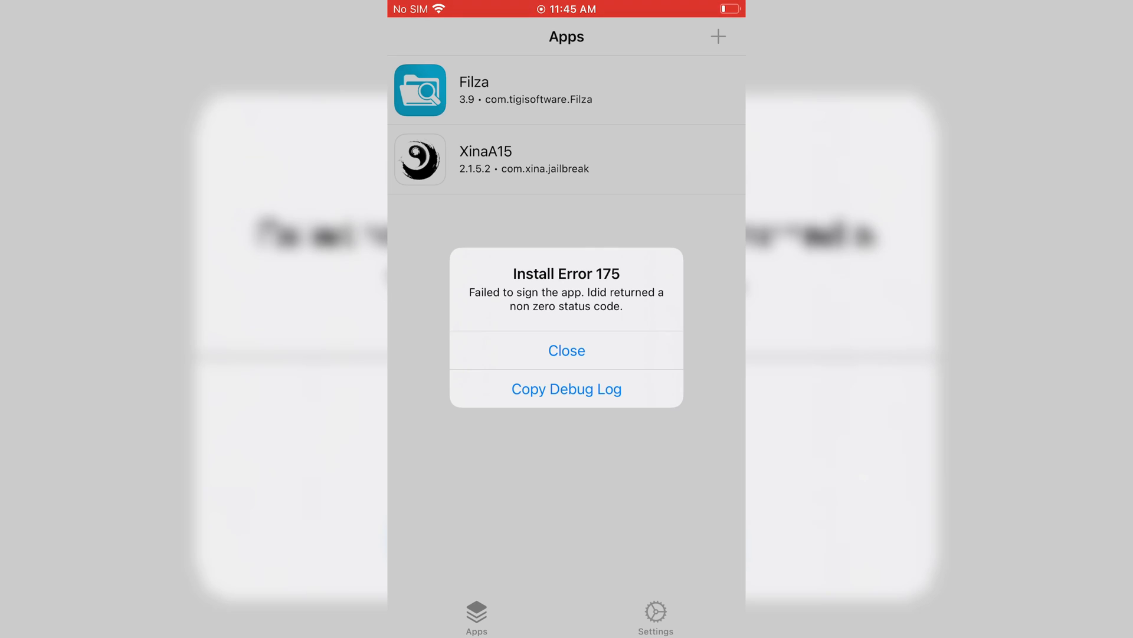
left_click(566, 350)
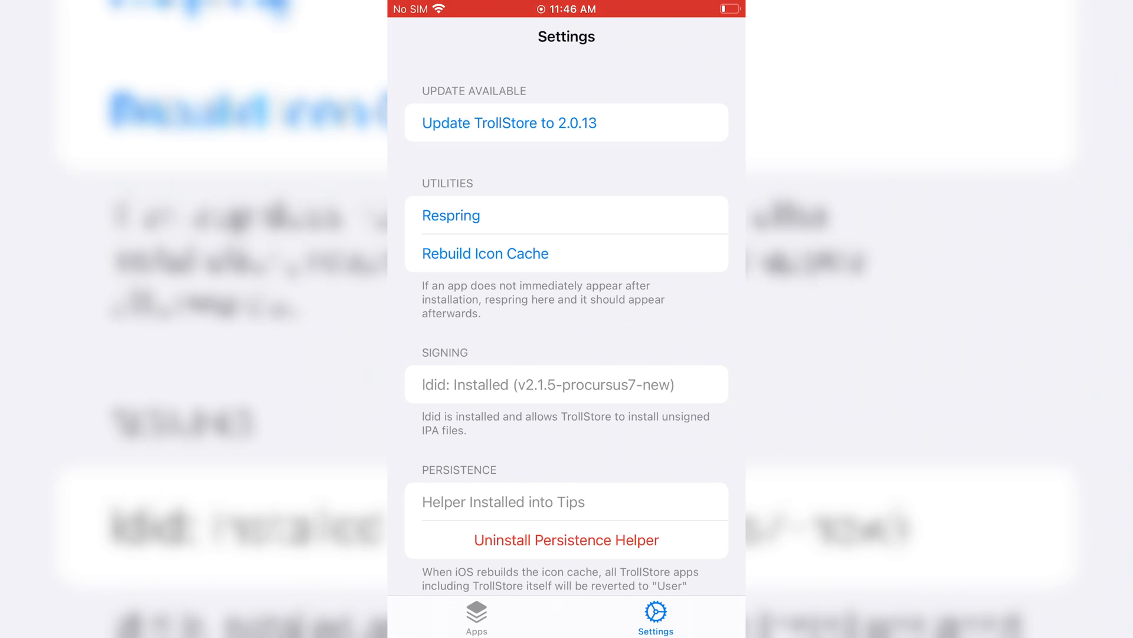
left_click(508, 122)
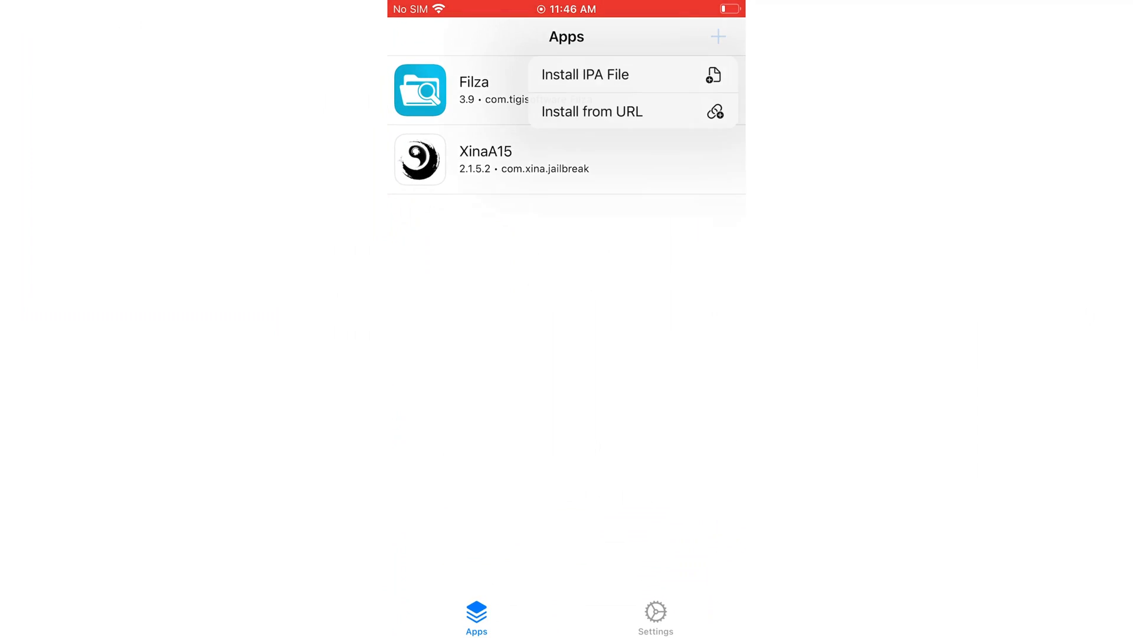
Install the Kodi IPA file, then open Kodi 20.0 from the Apps list.
left_click(585, 74)
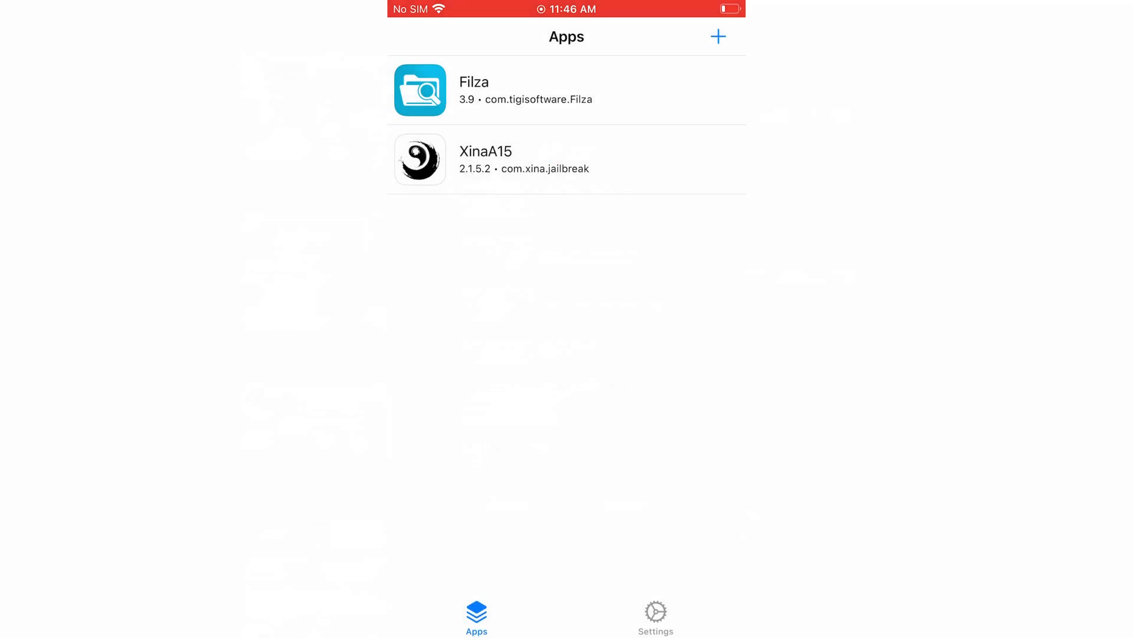
left_click(718, 36)
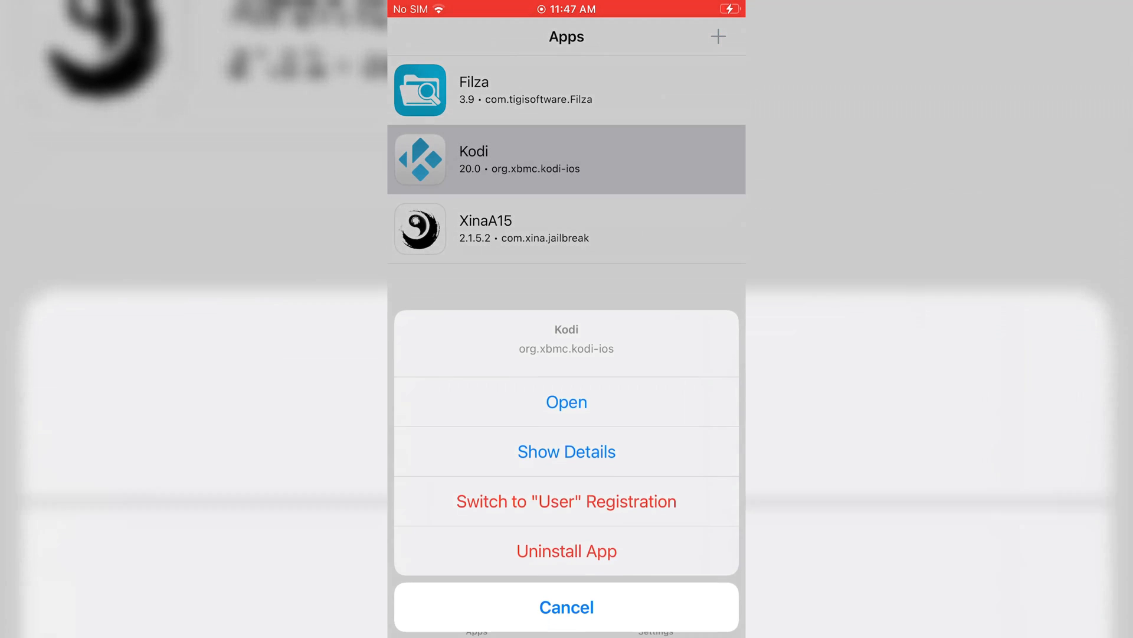
left_click(567, 402)
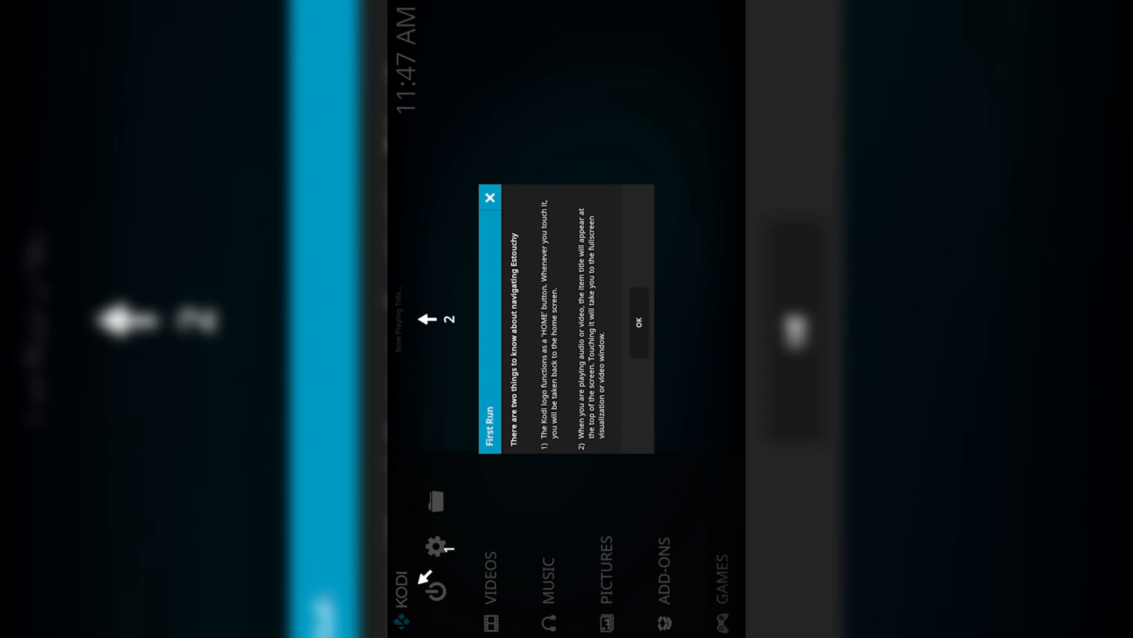